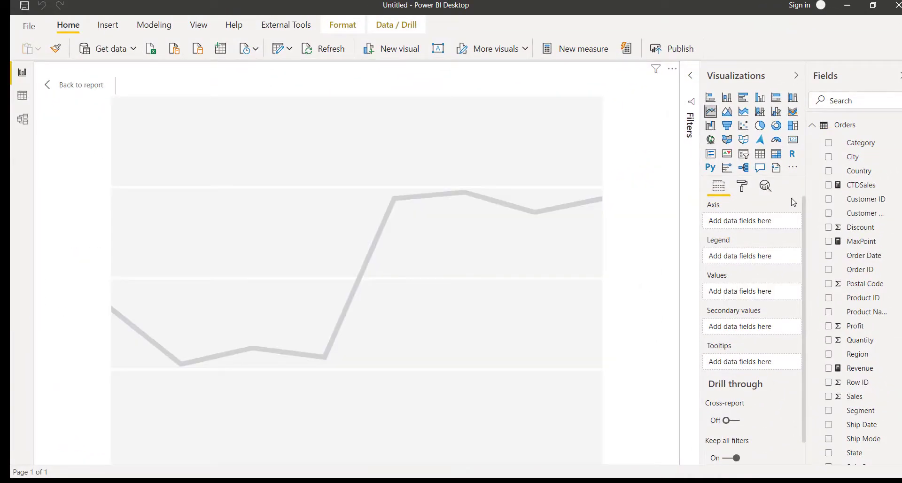
mouse_move(744, 234)
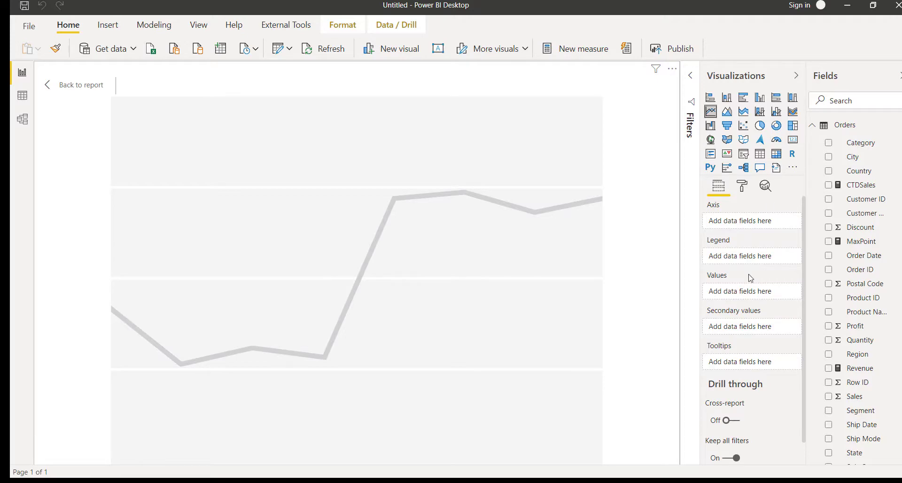
Step: Add Order Date to the chart's axis and CTDSales as its values
left_click(829, 256)
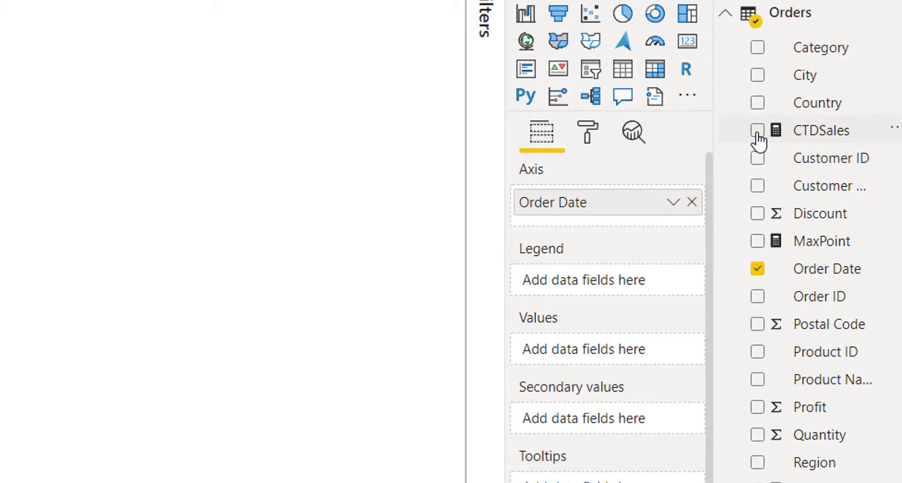
left_click(758, 131)
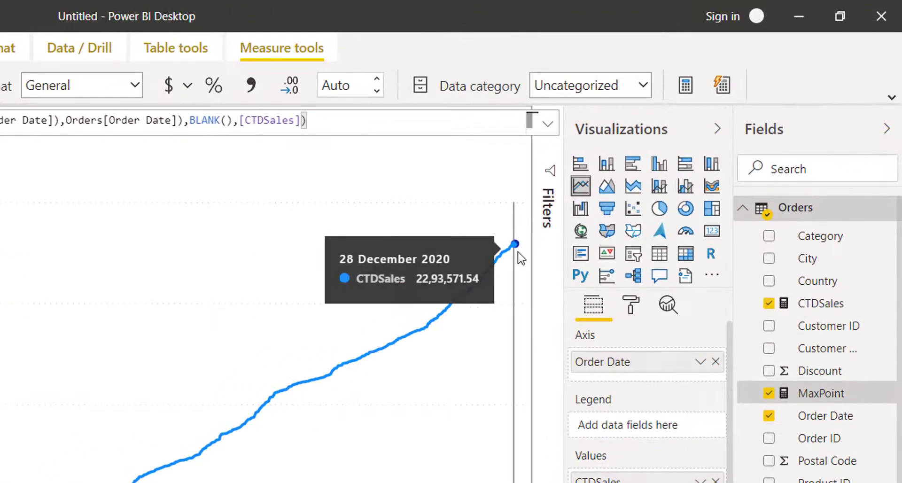
mouse_move(515, 245)
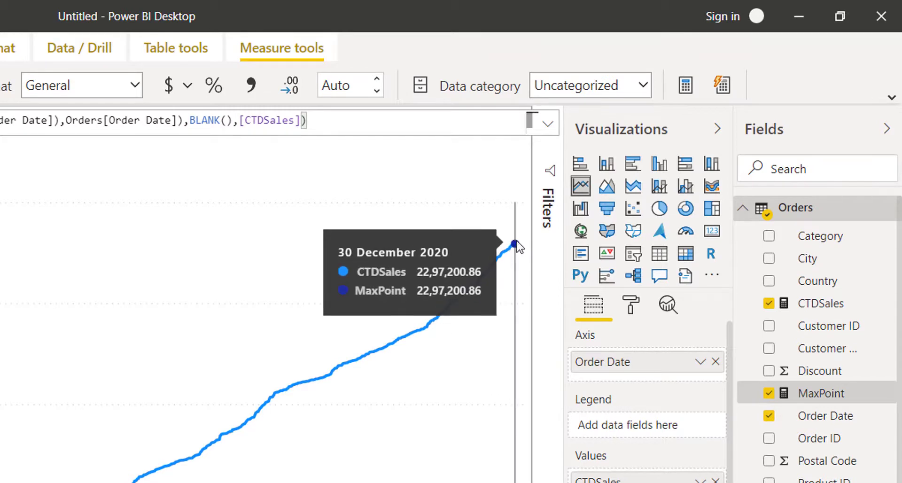
mouse_move(518, 248)
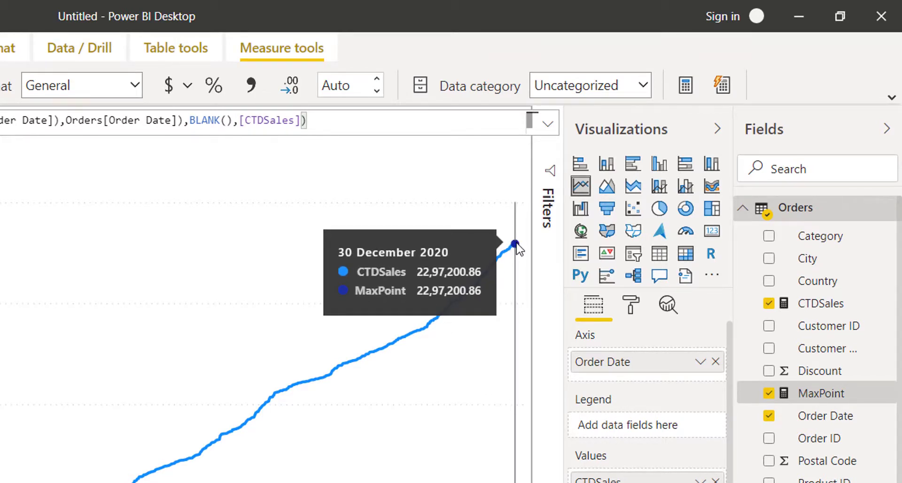
mouse_move(624, 302)
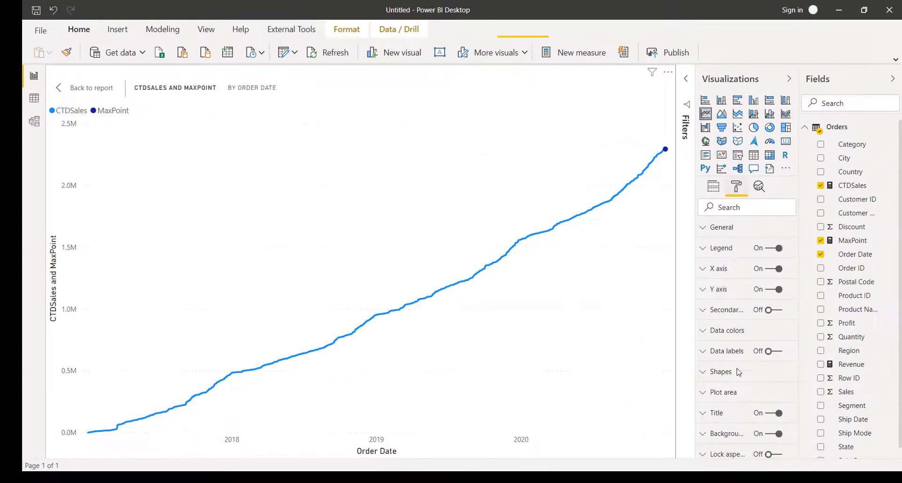
Step: Turn Data labels On and enable Customize series for per-series label settings
left_click(768, 350)
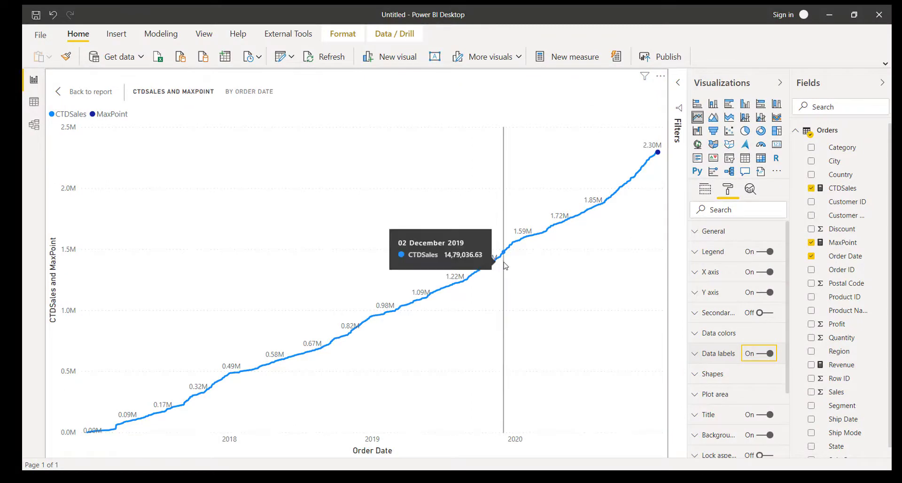
mouse_move(257, 391)
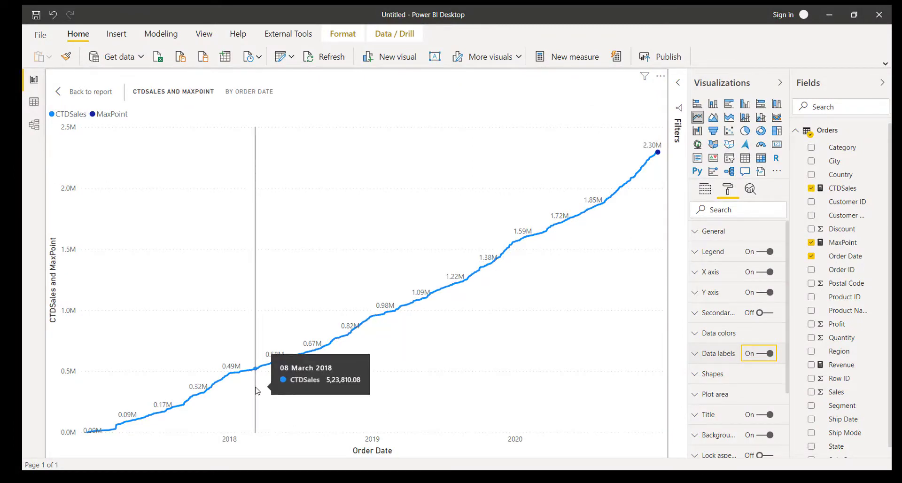
left_click(719, 353)
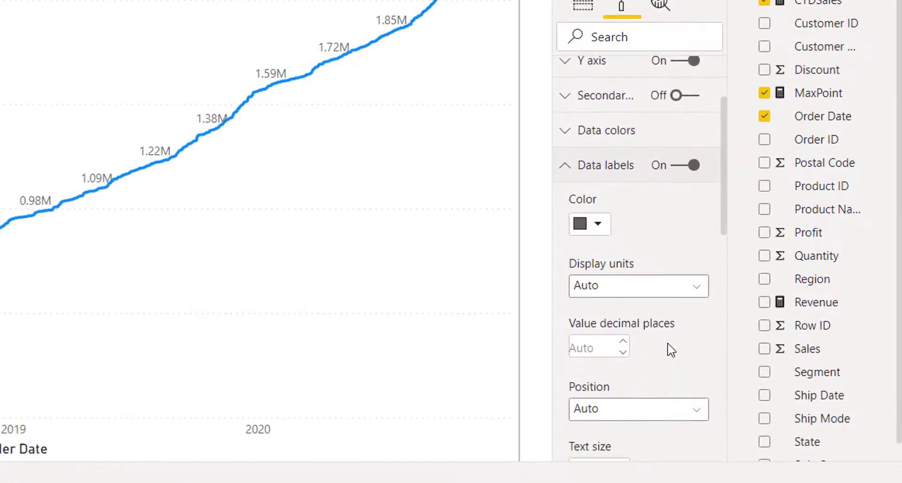
scroll("down", 3)
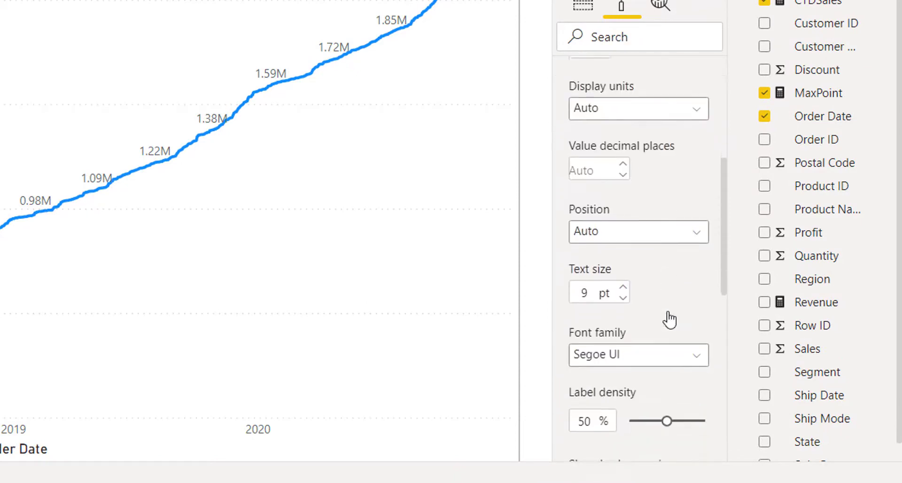
scroll("down", 3)
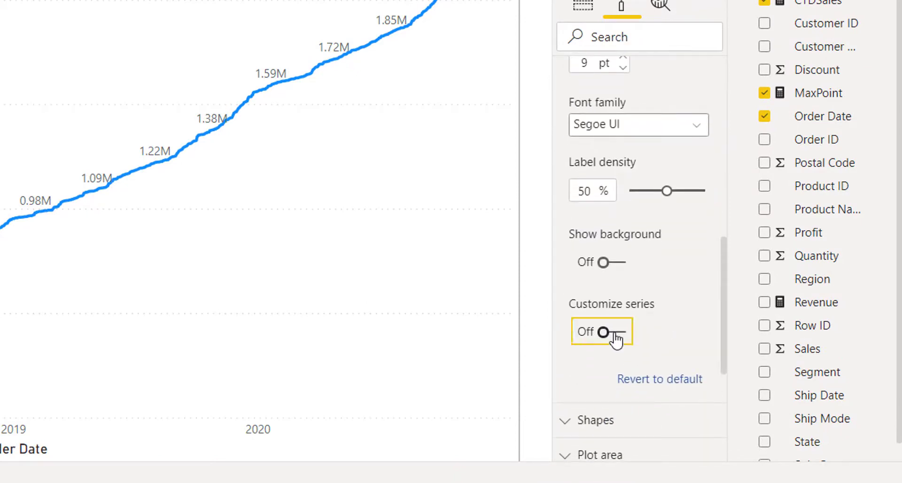
left_click(601, 330)
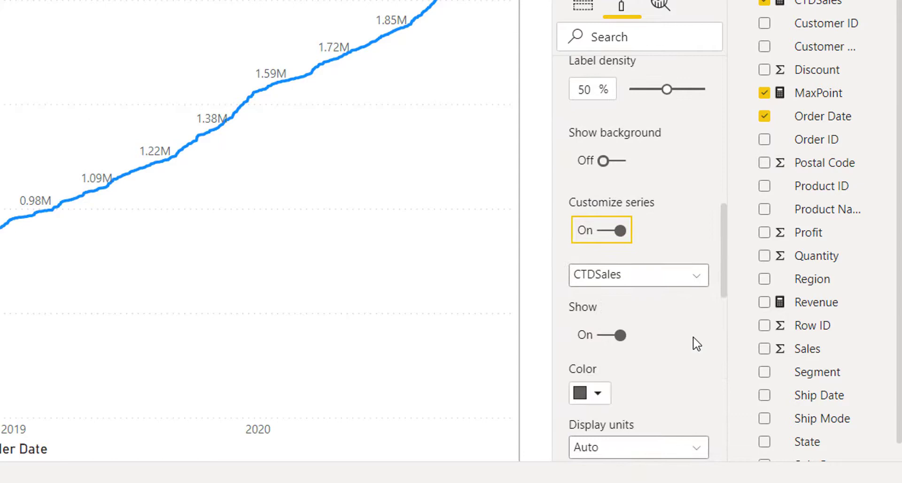
mouse_move(621, 317)
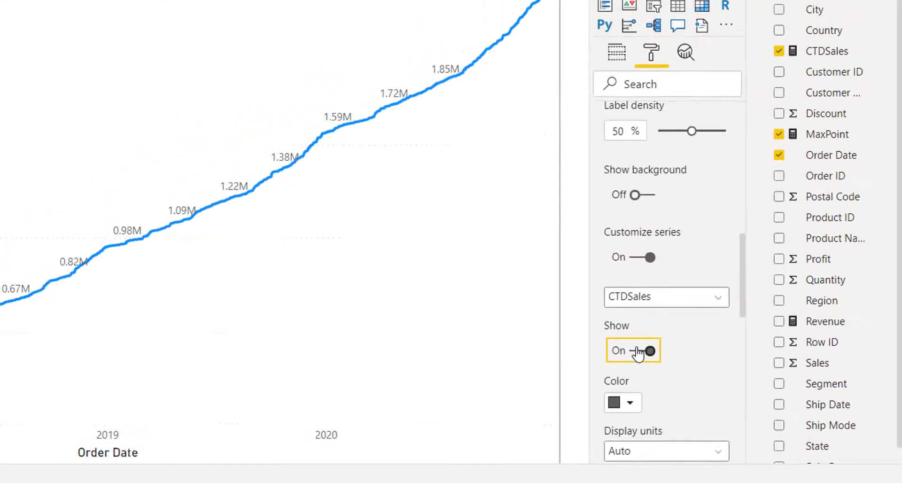
Step: Switch Show Off for CTDSales so only the MaxPoint 2.30M label remains
left_click(633, 351)
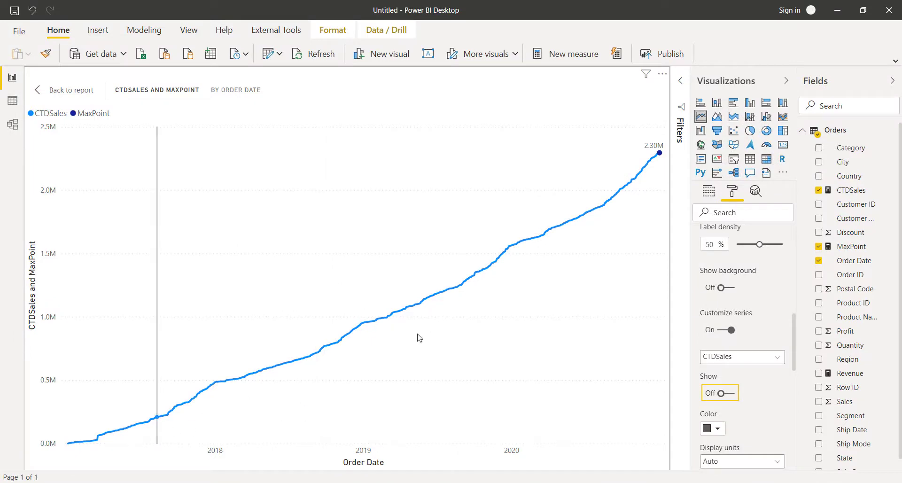
mouse_move(477, 290)
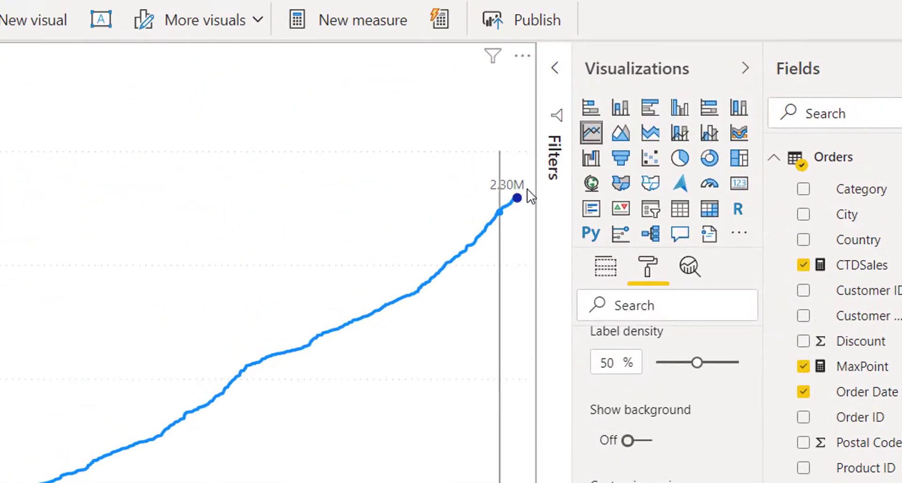
mouse_move(517, 197)
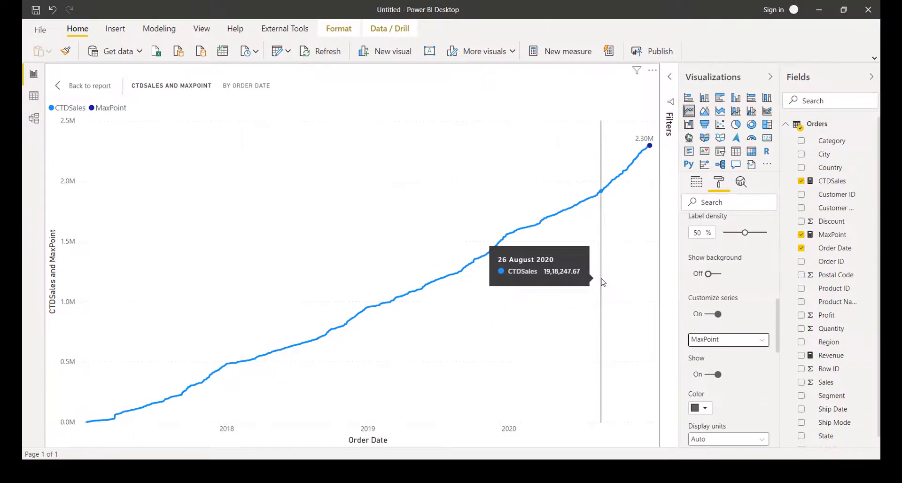
mouse_move(649, 145)
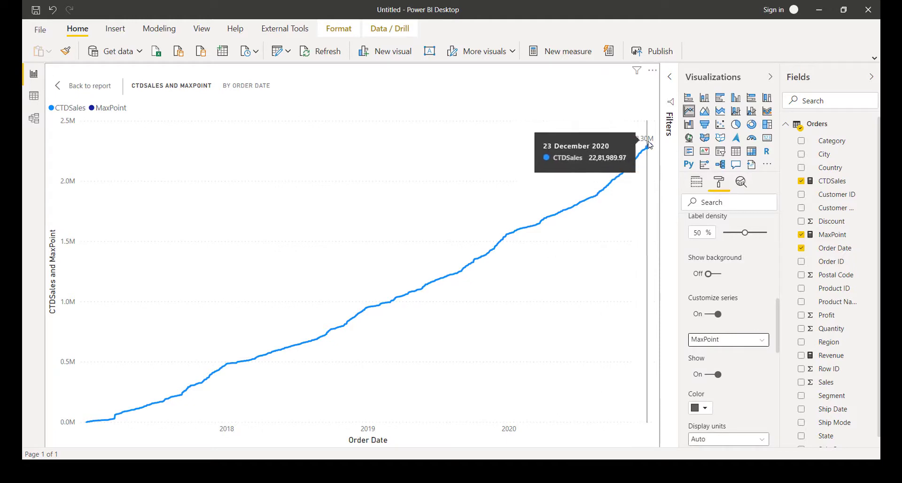
mouse_move(640, 147)
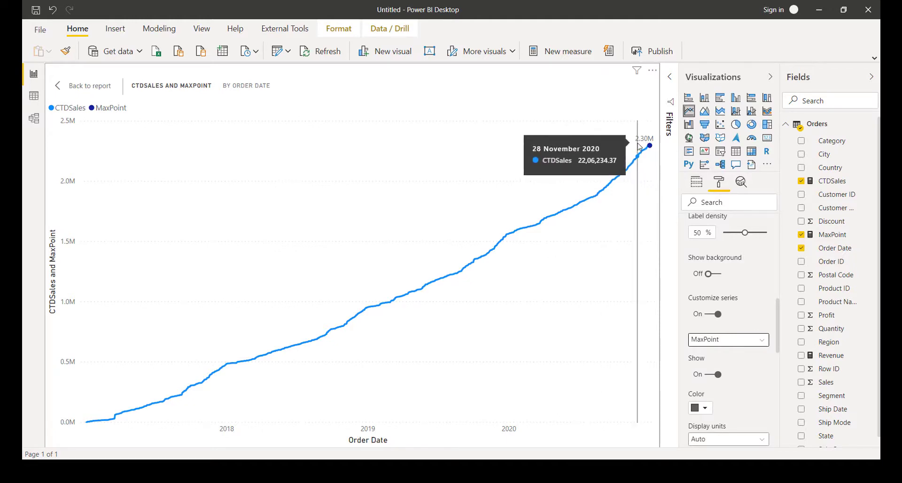
mouse_move(843, 248)
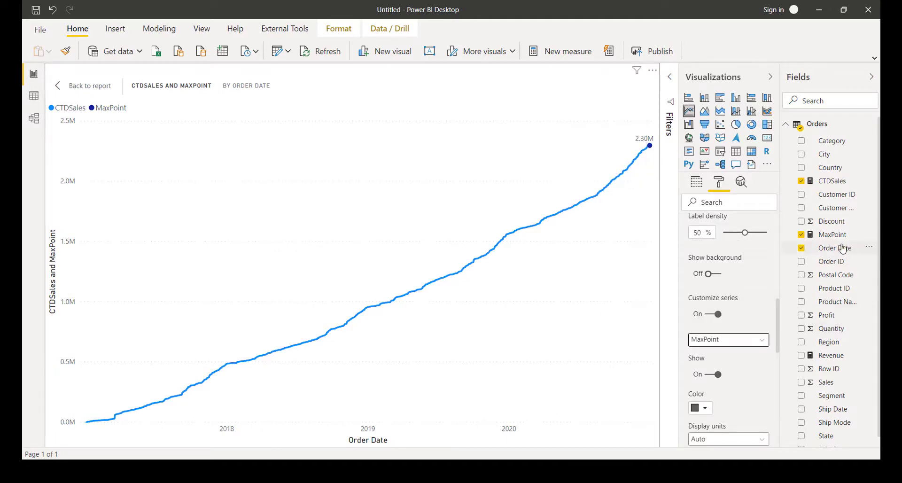
mouse_move(832, 234)
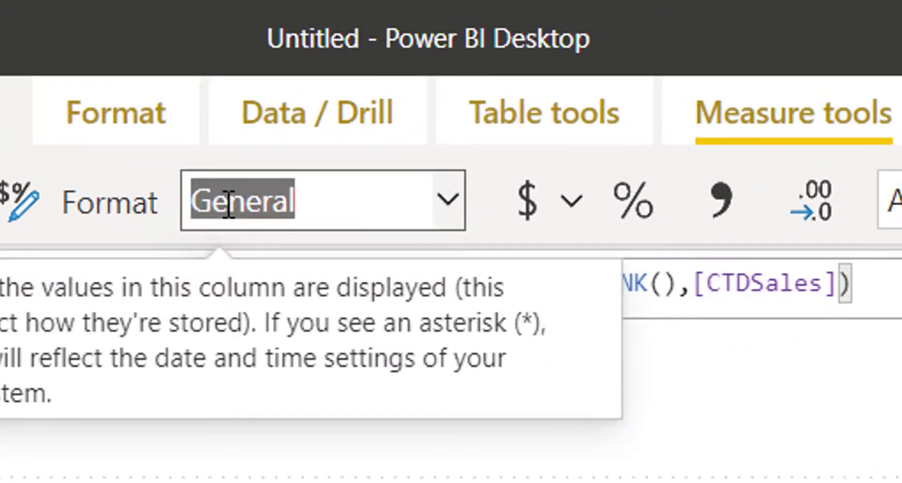
Step: Enter the custom format string "Sales till Date" 0,00 for the MaxPoint measure
type("\"Sales till Date\" 0,00")
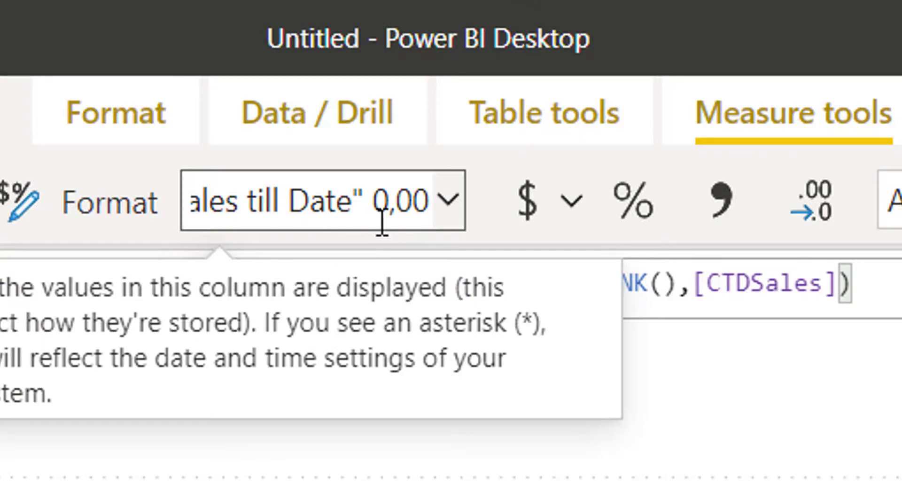
mouse_move(344, 224)
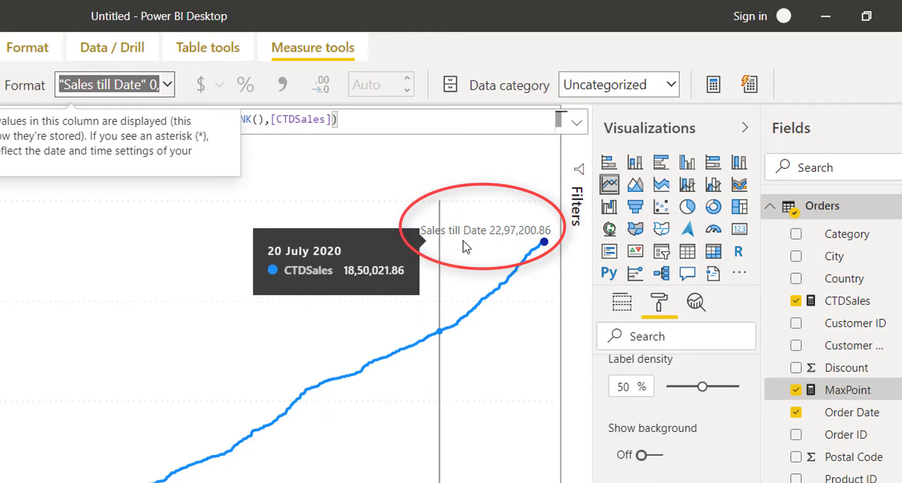
mouse_move(518, 241)
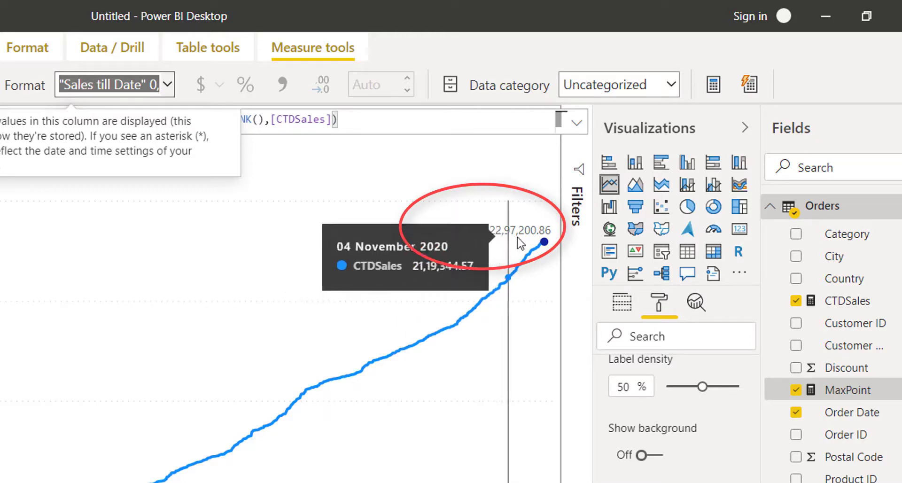